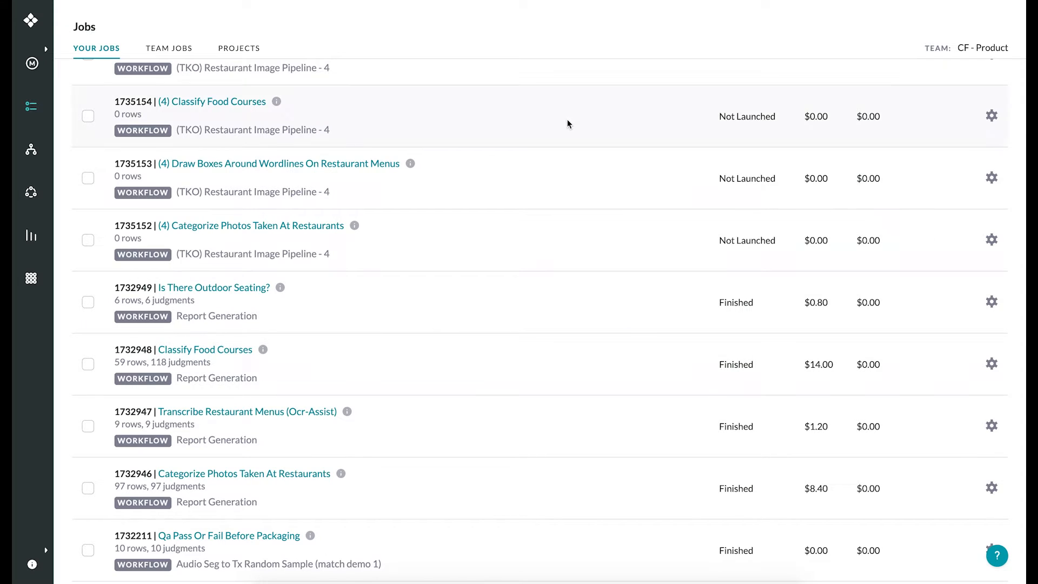
mouse_move(569, 185)
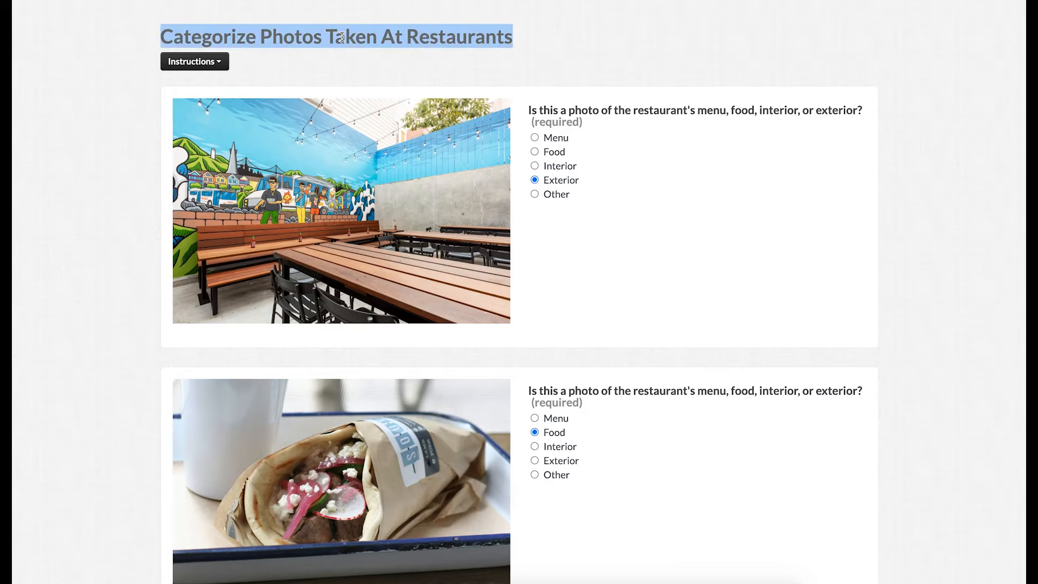
- Scroll through the Categorize, Transcribe, Classify and Outdoor Seating job previews to reach the pipeline workflow
scroll("down", 3)
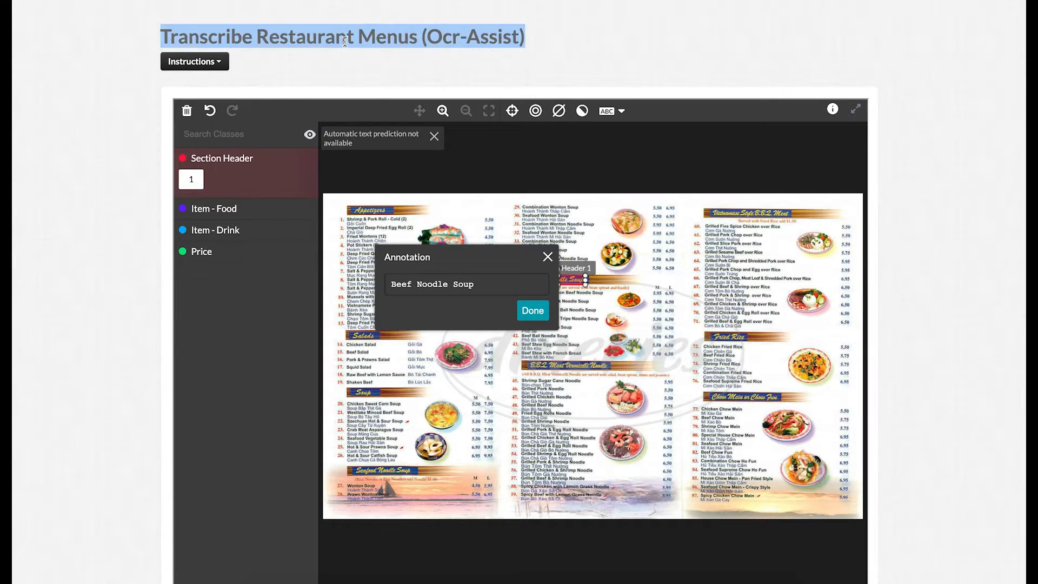
scroll("down", 3)
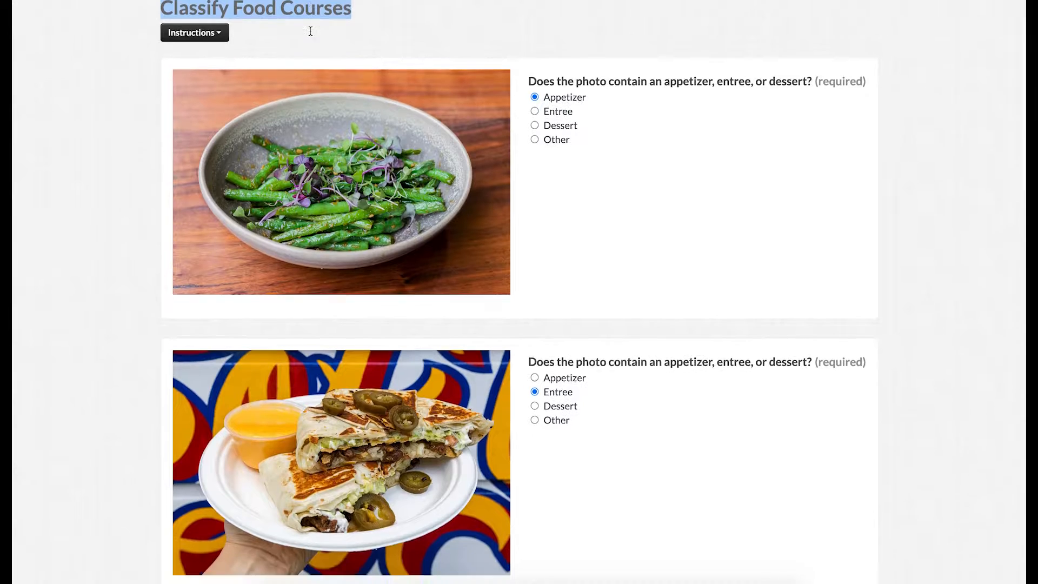
scroll("down", 3)
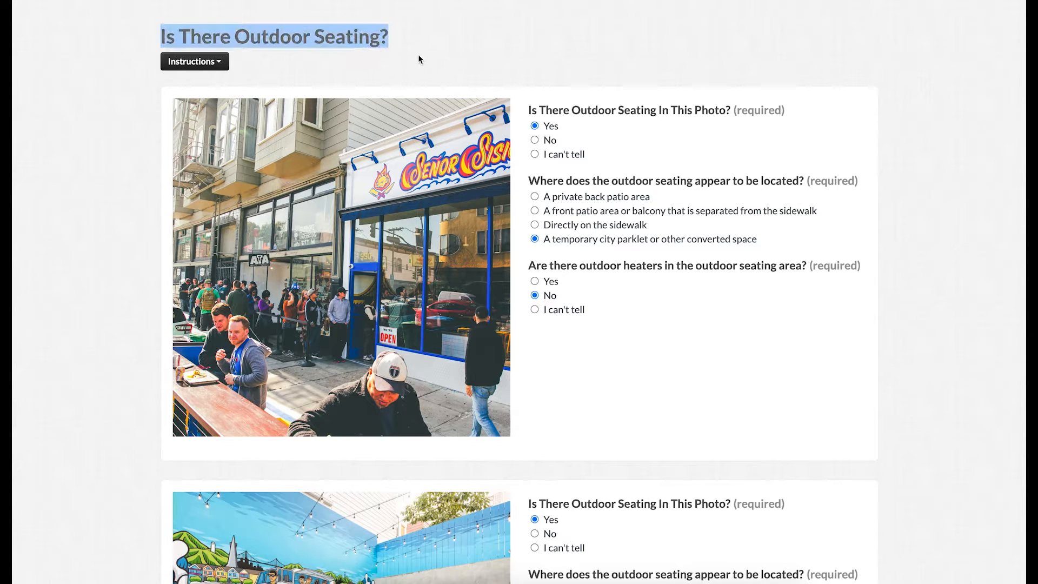
scroll("down", 3)
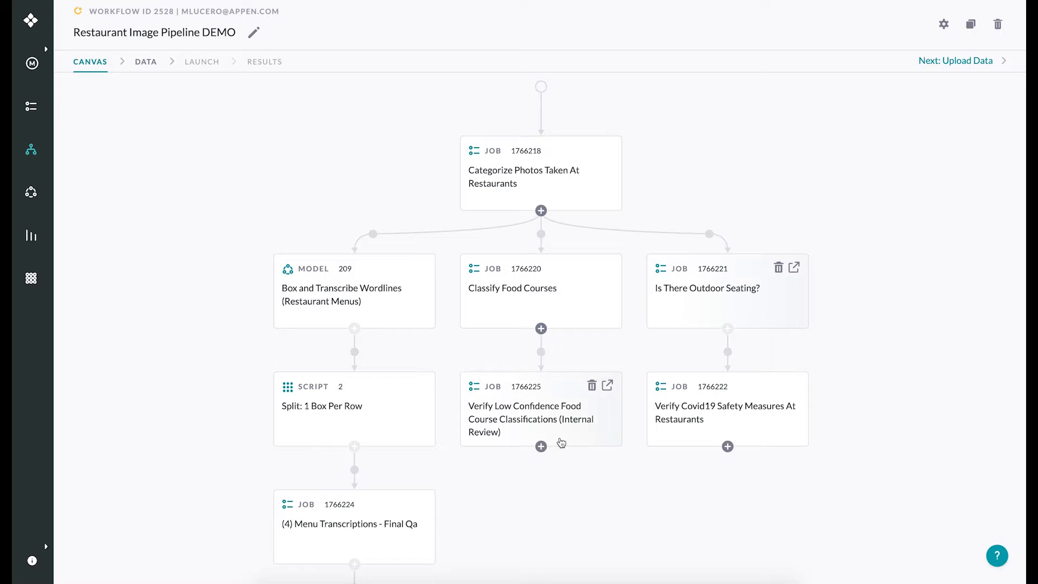
mouse_move(561, 443)
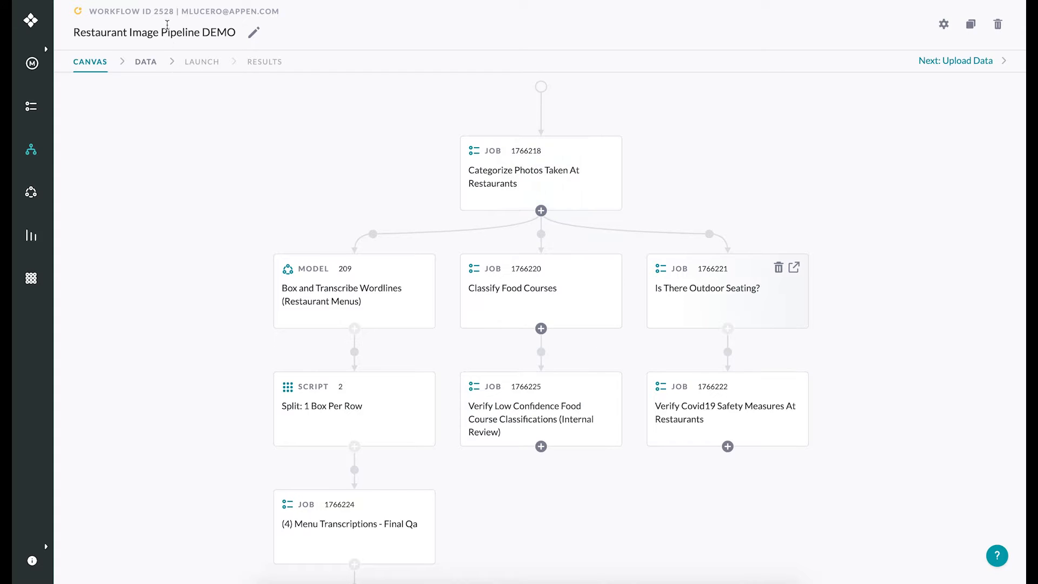
mouse_move(710, 236)
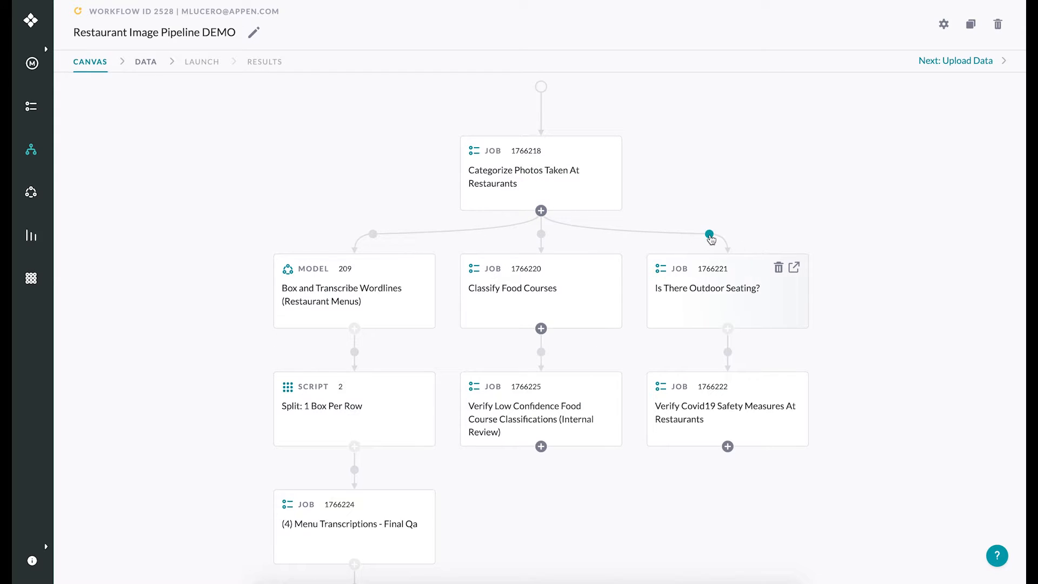
left_click(709, 236)
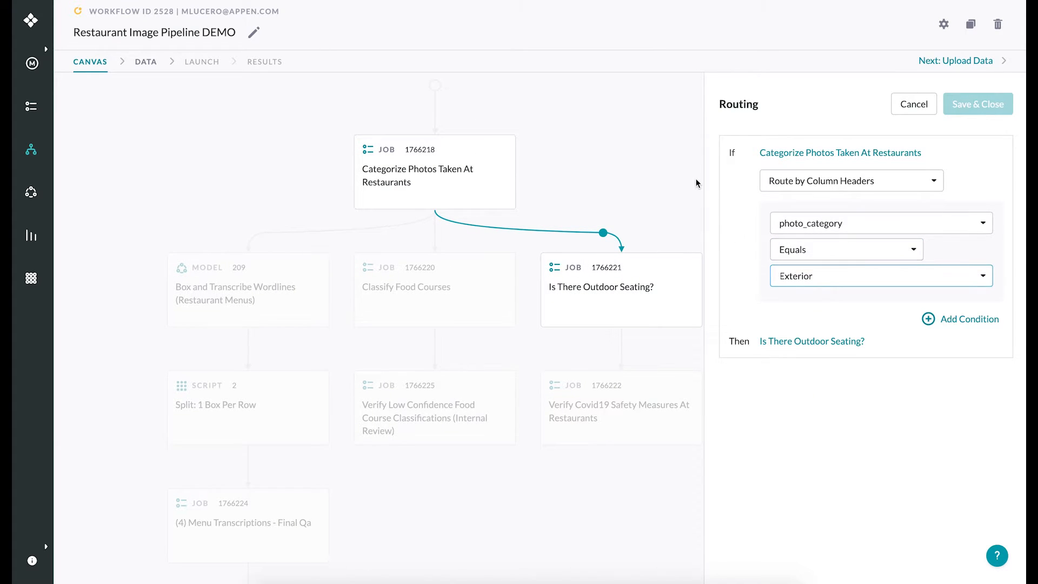
left_click(914, 104)
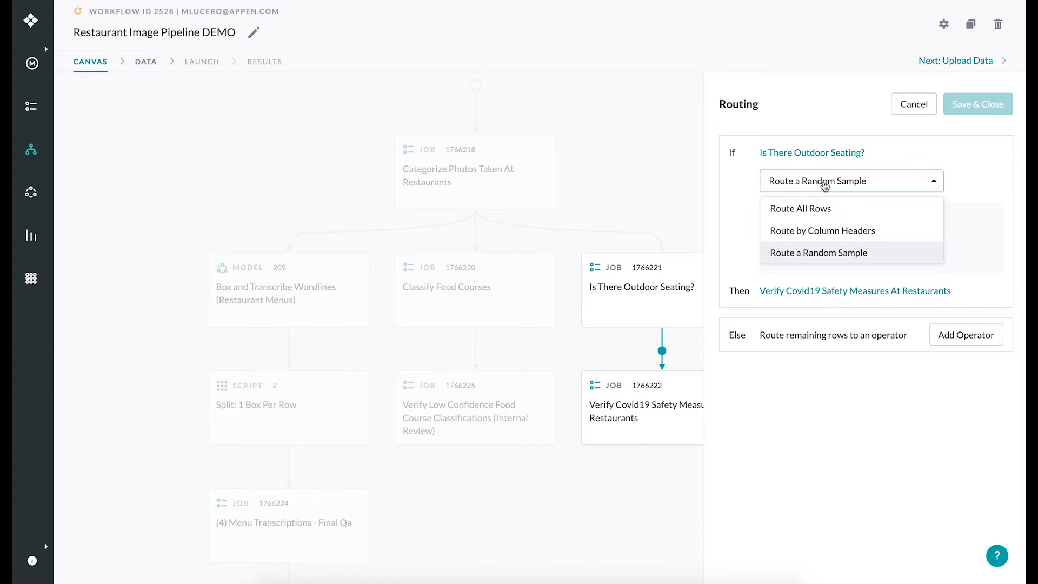
left_click(818, 253)
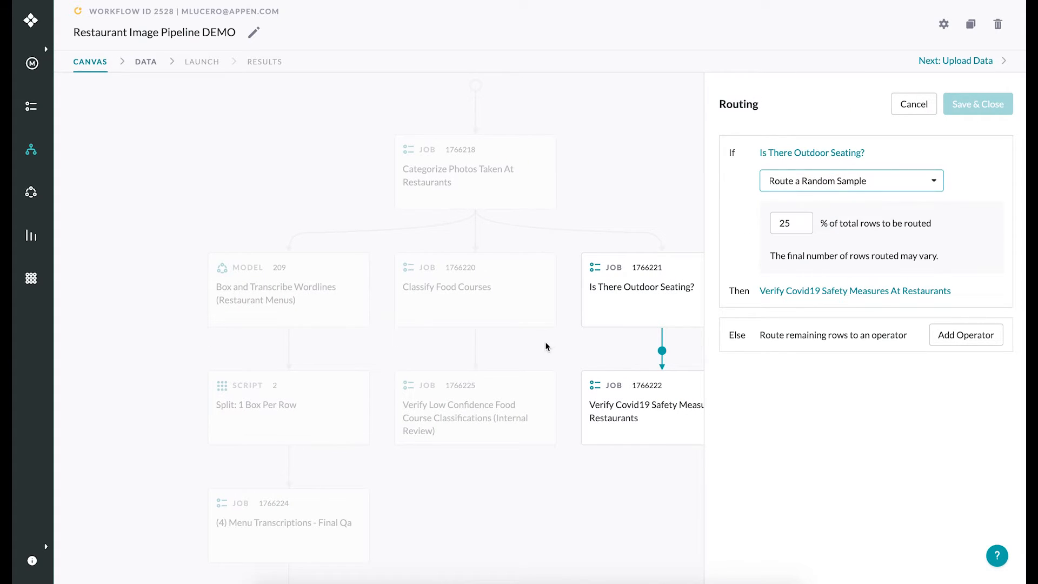
left_click(912, 103)
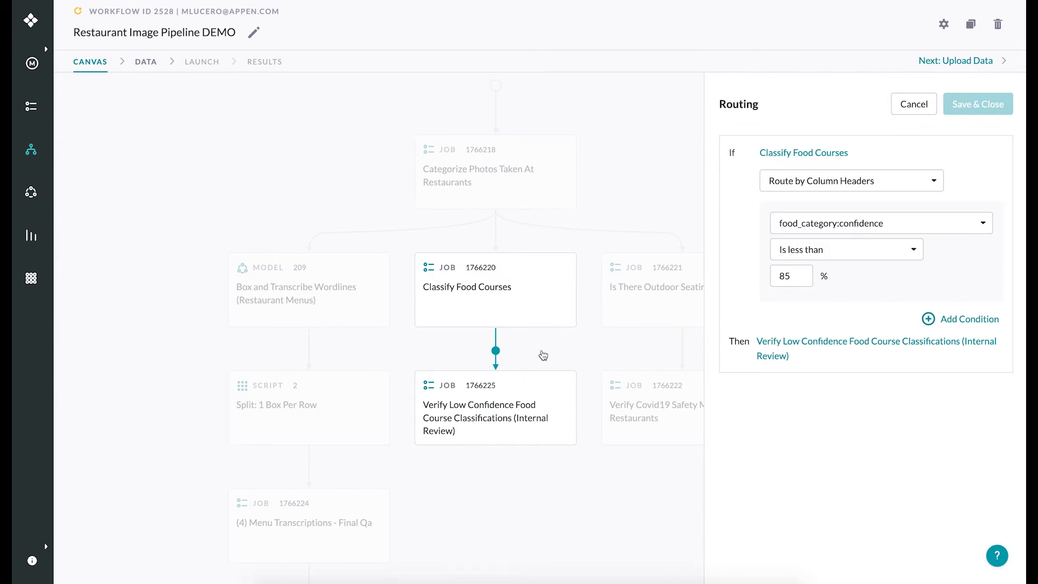
left_click(837, 224)
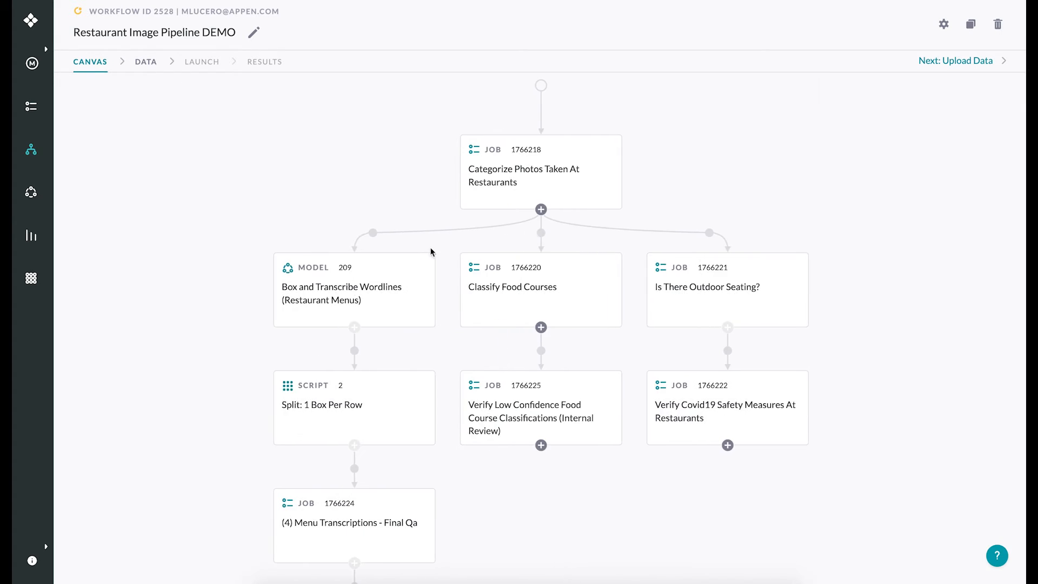
scroll("down", 3)
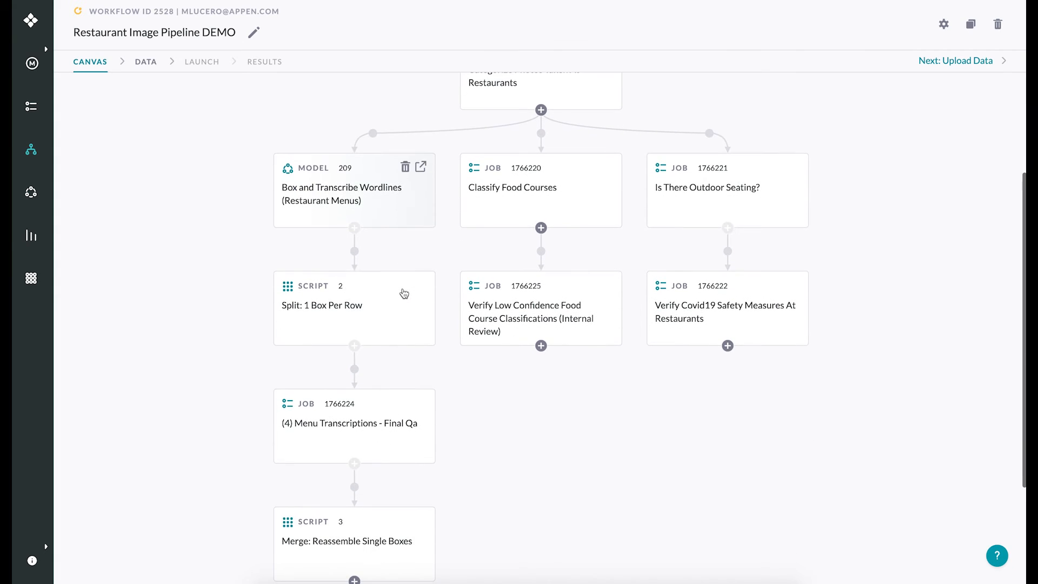
scroll("down", 3)
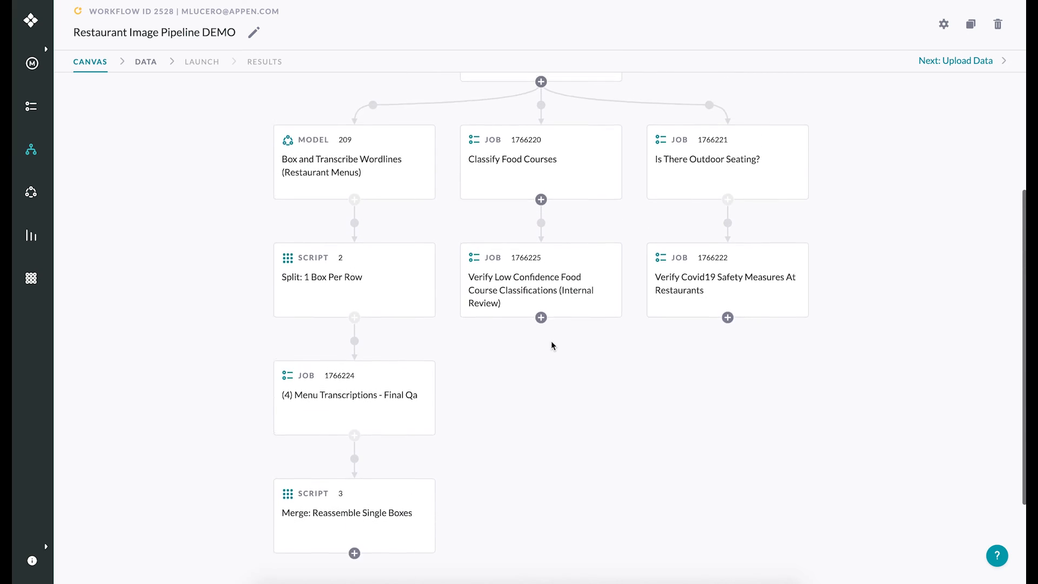
scroll("down", 3)
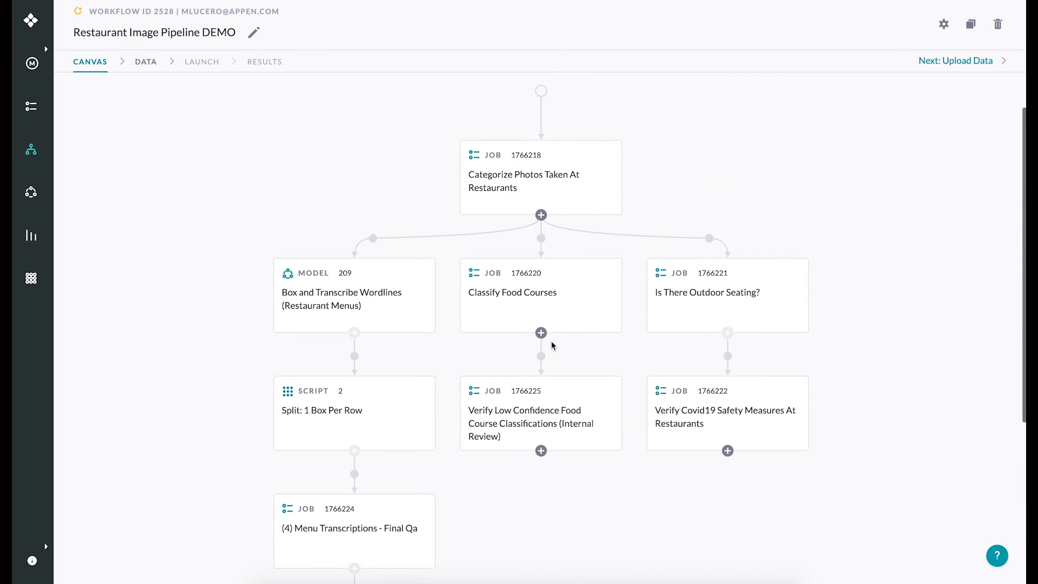